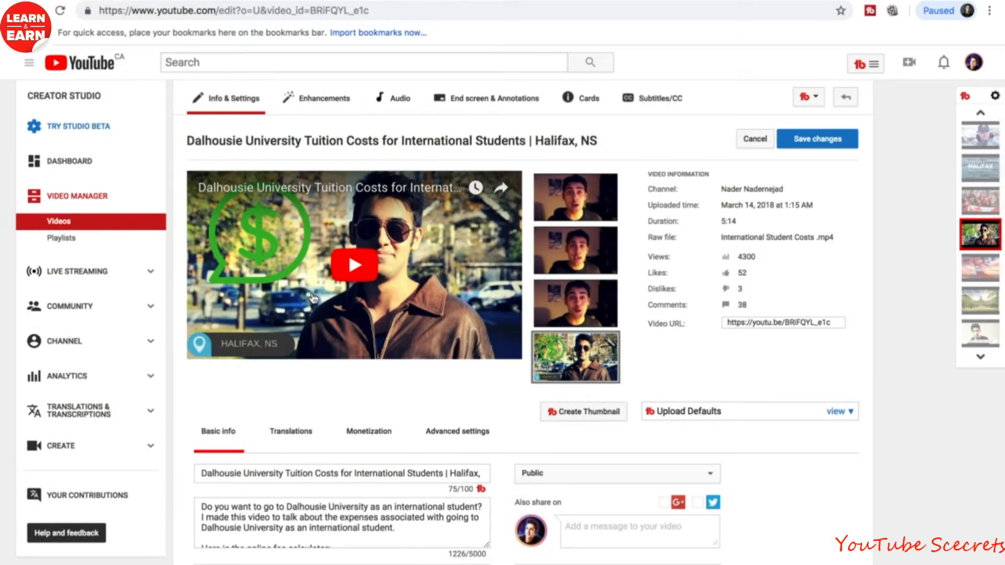
- Scroll to the Dalhousie tuition video's title, description and TubeBuddy-ranked tags
scroll(down, 3)
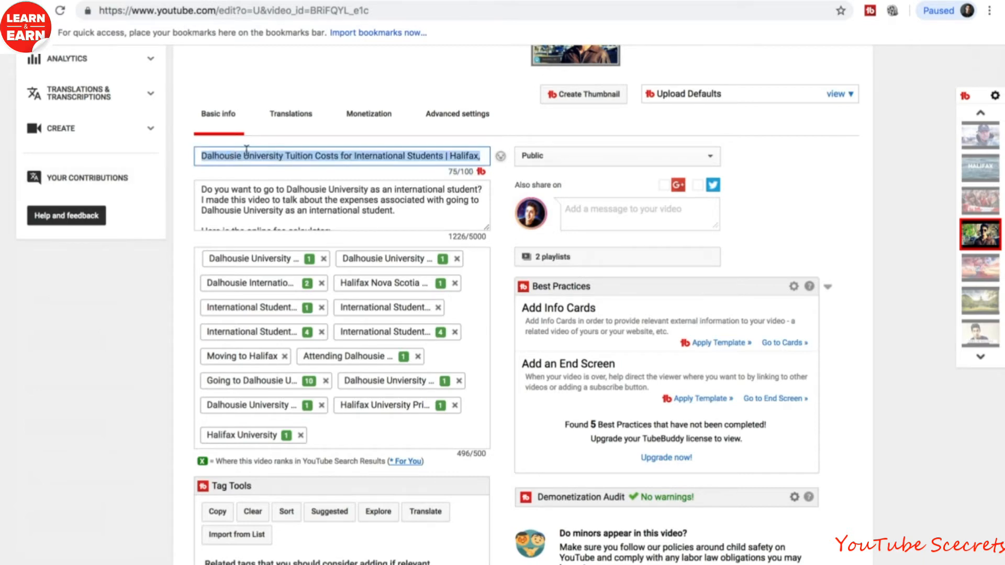
click(447, 155)
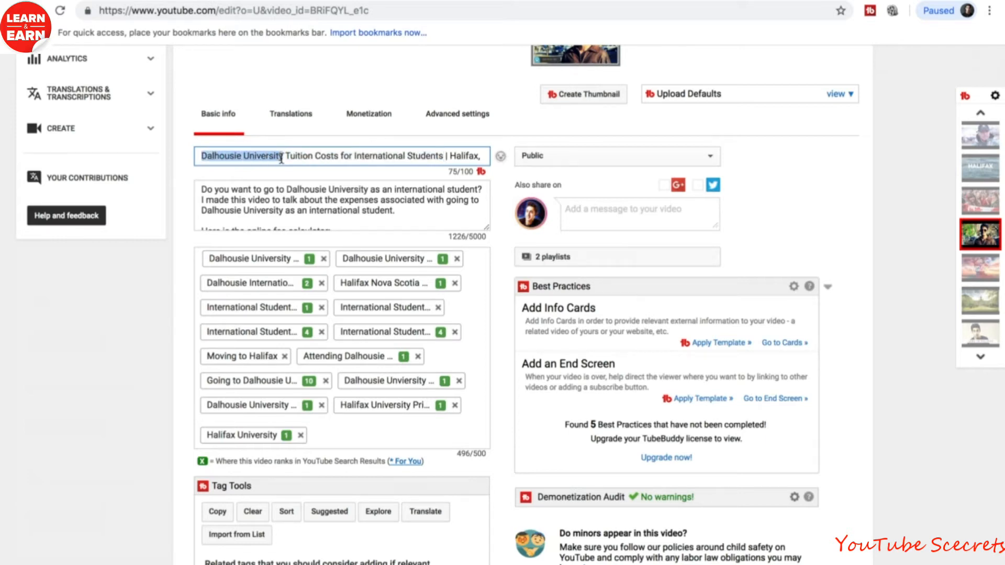
click(290, 159)
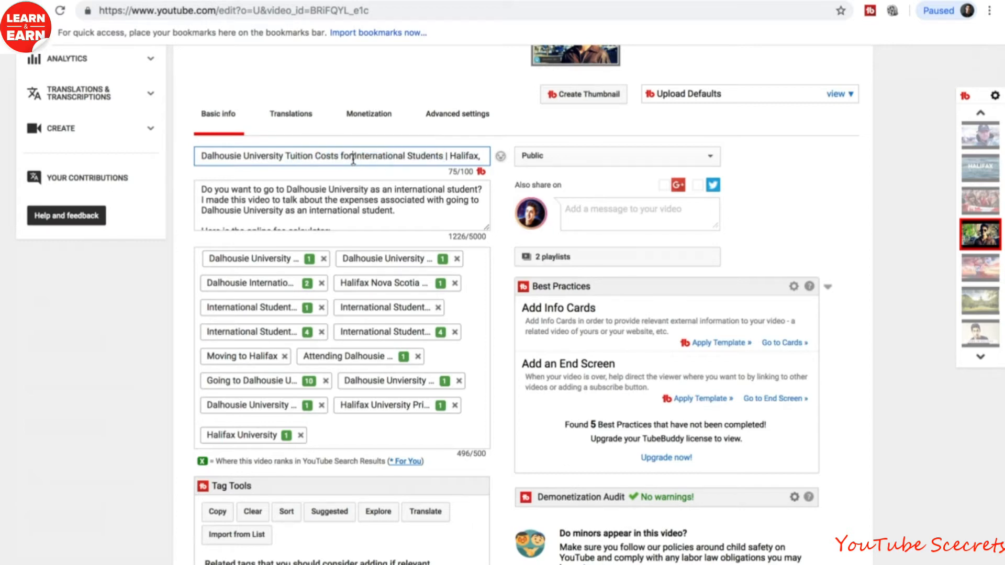
double_click(241, 156)
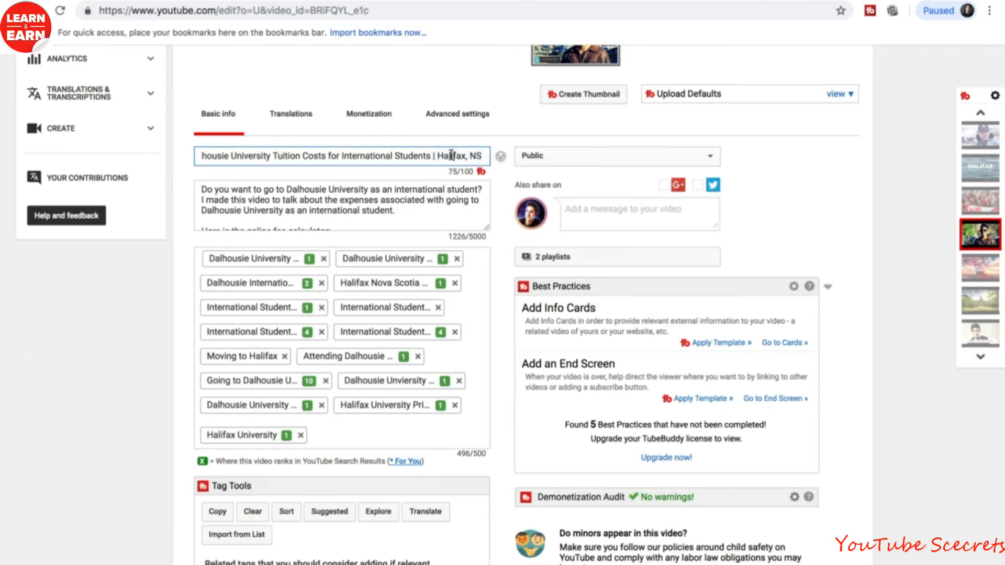
double_click(452, 156)
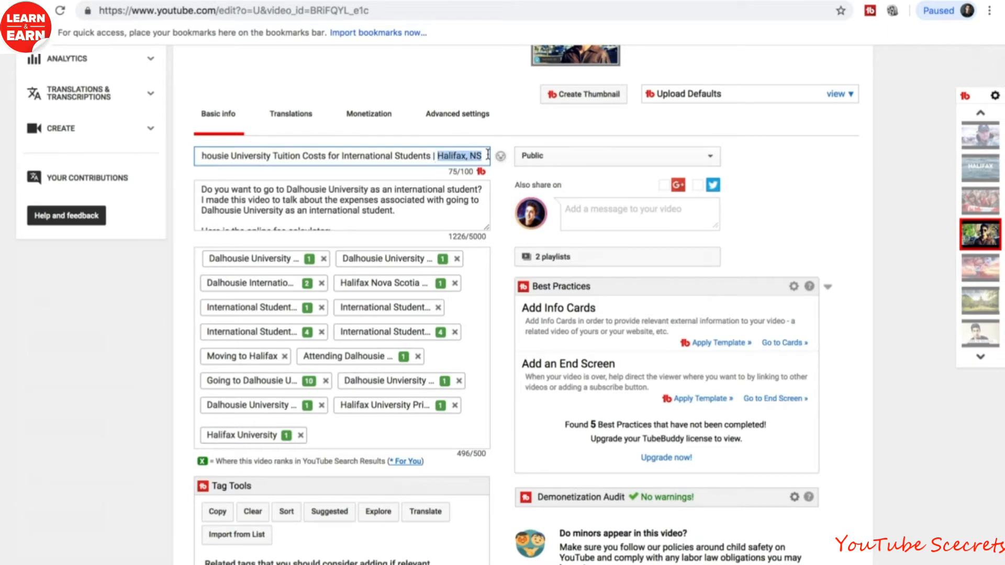
key(ctrl+a)
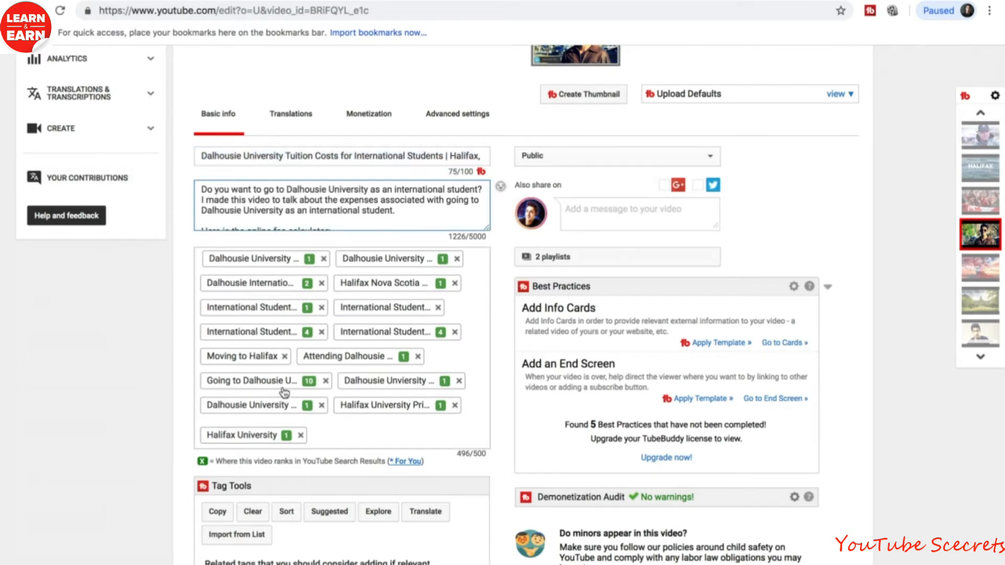
mouse_move(283, 389)
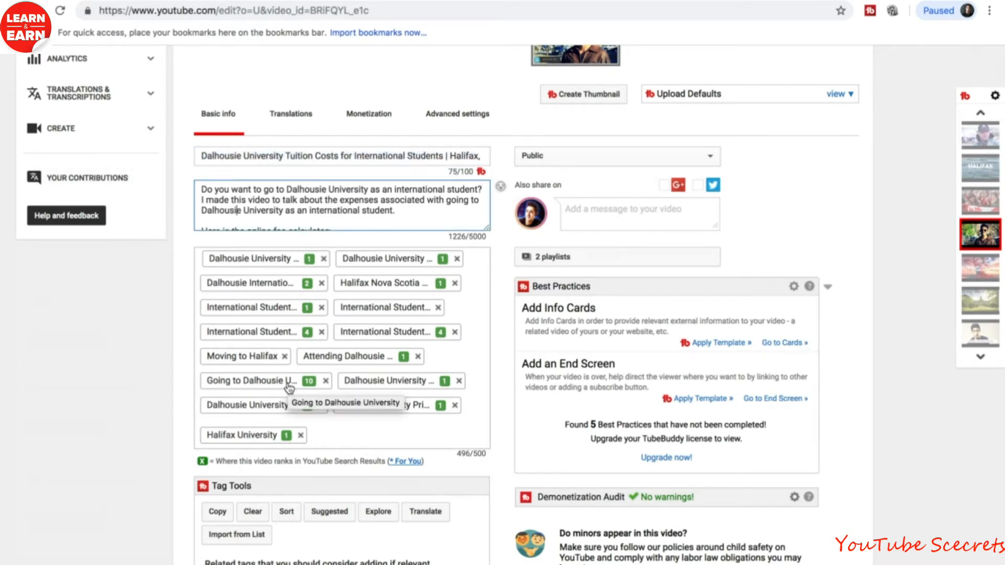
click(355, 156)
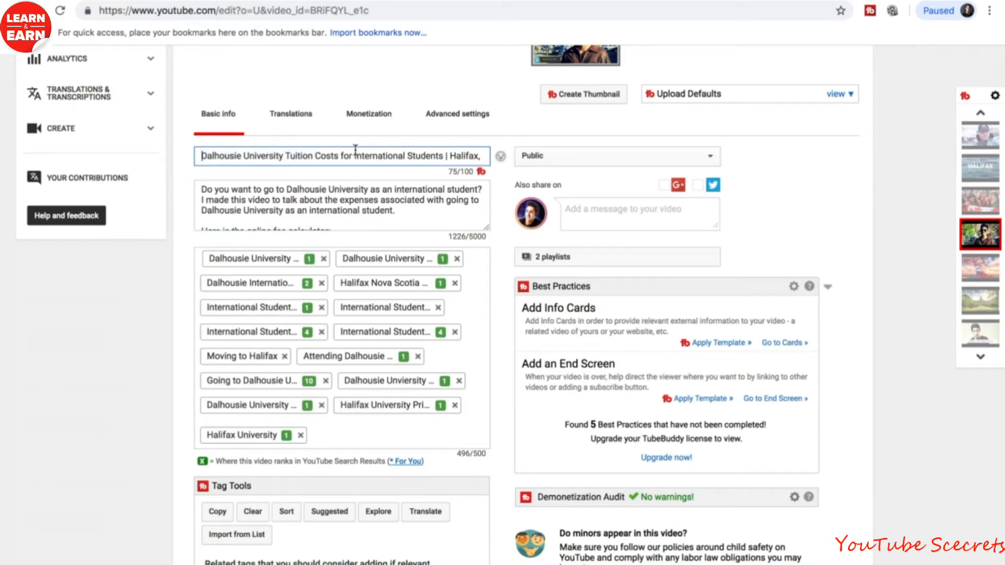
drag(357, 156, 442, 156)
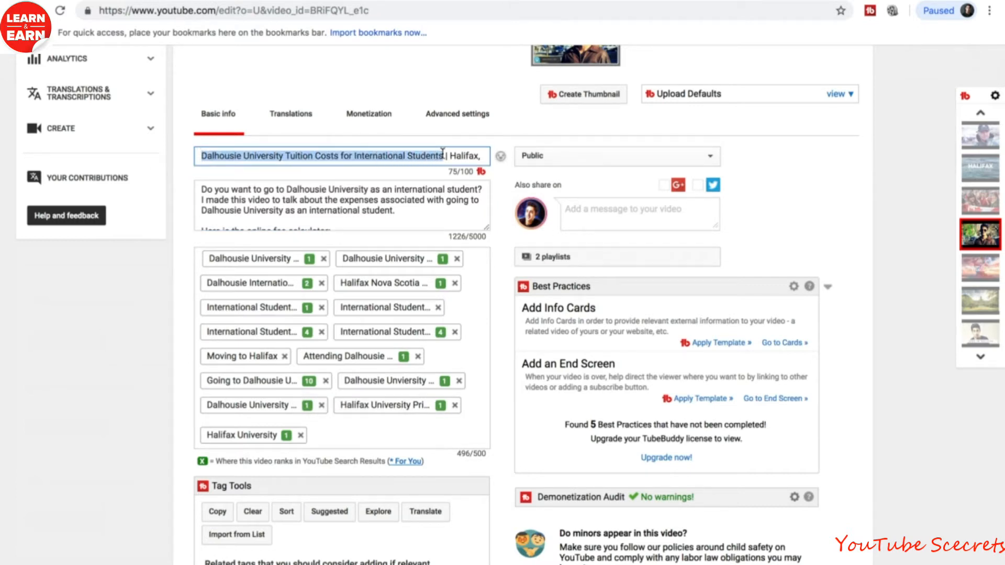
click(445, 155)
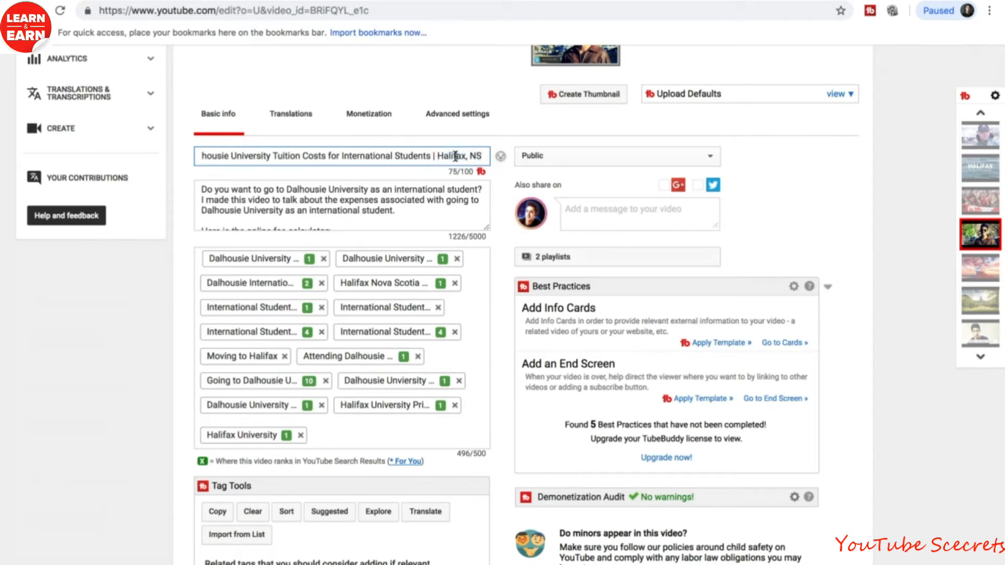
mouse_move(591, 335)
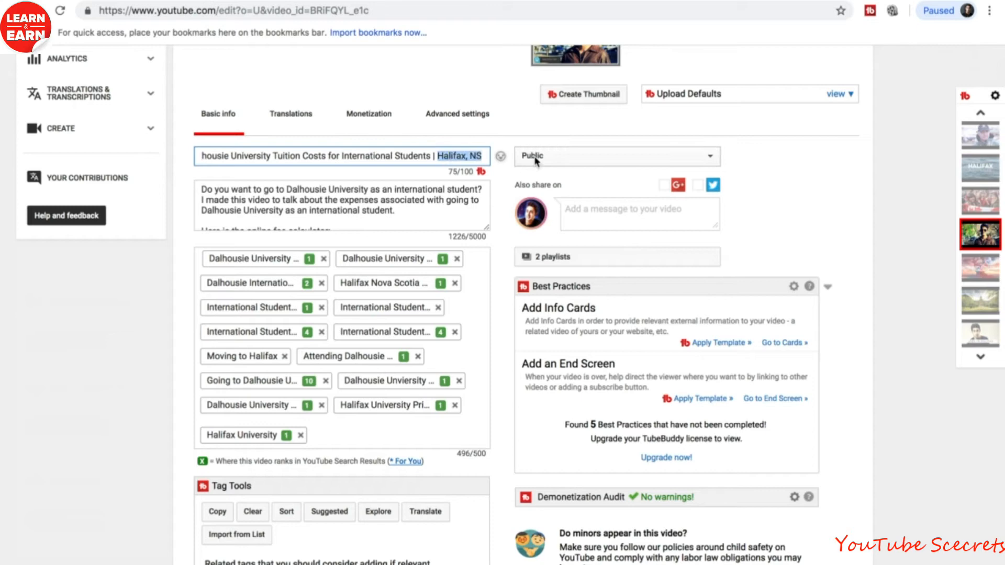
click(486, 156)
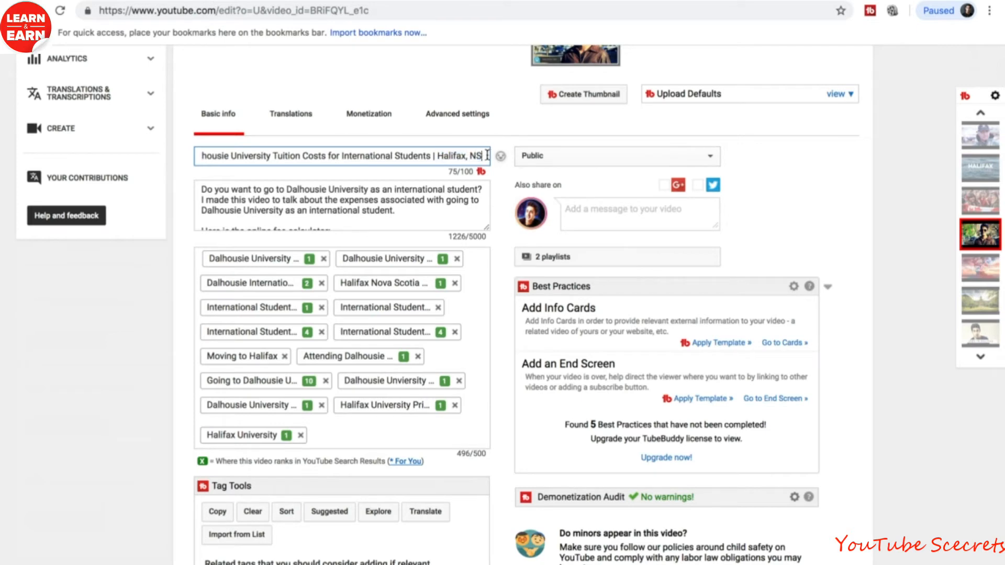
double_click(452, 156)
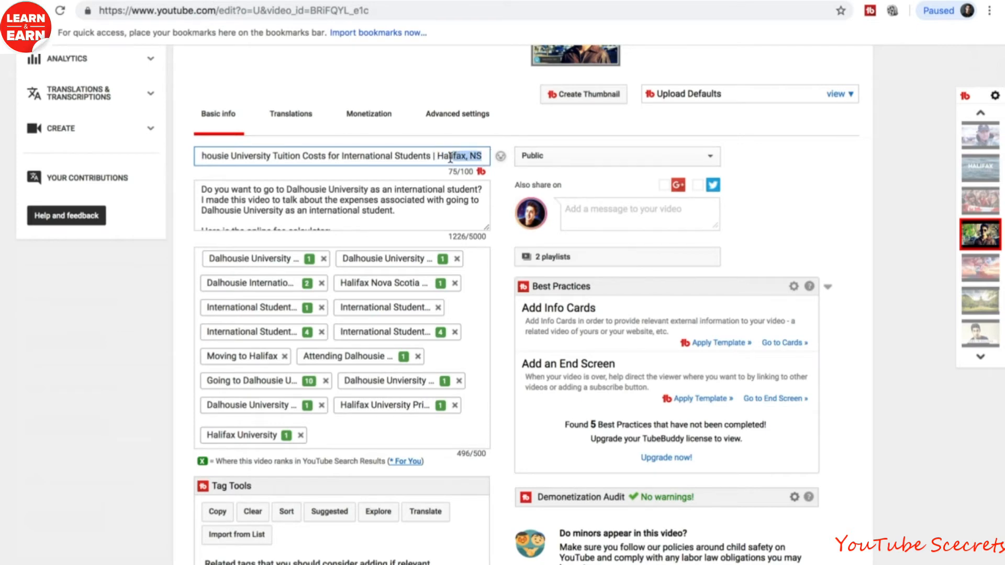
double_click(451, 156)
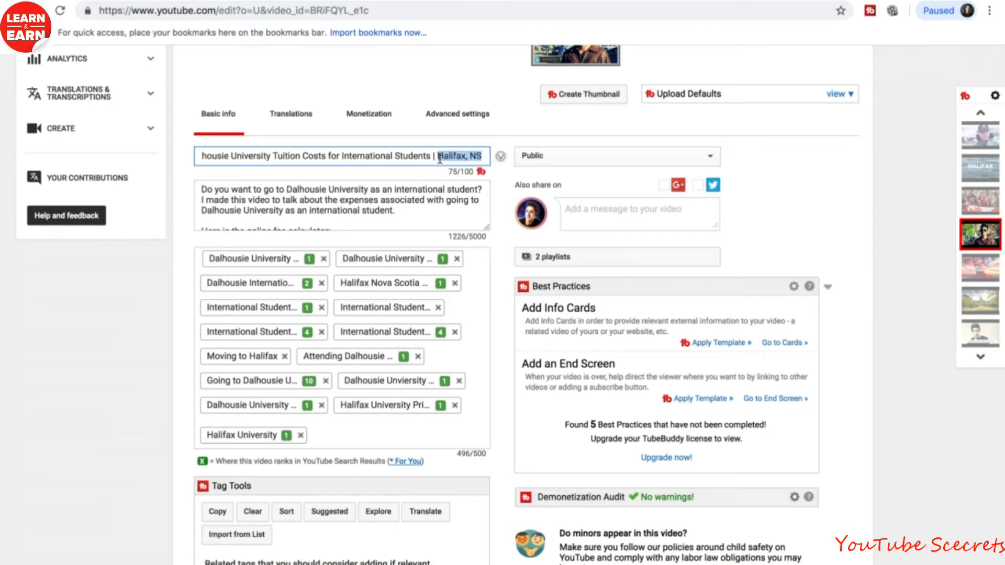
click(443, 156)
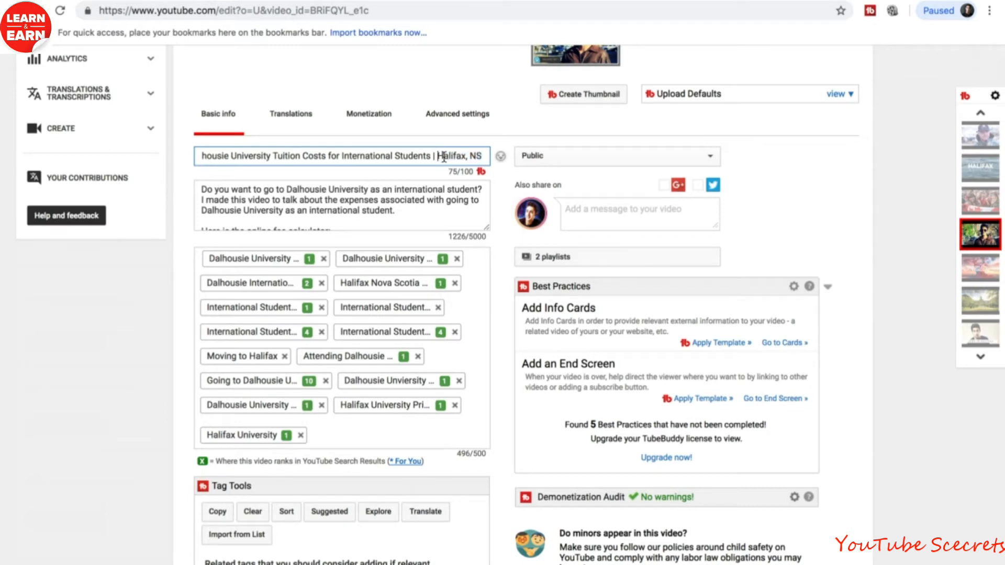
double_click(447, 157)
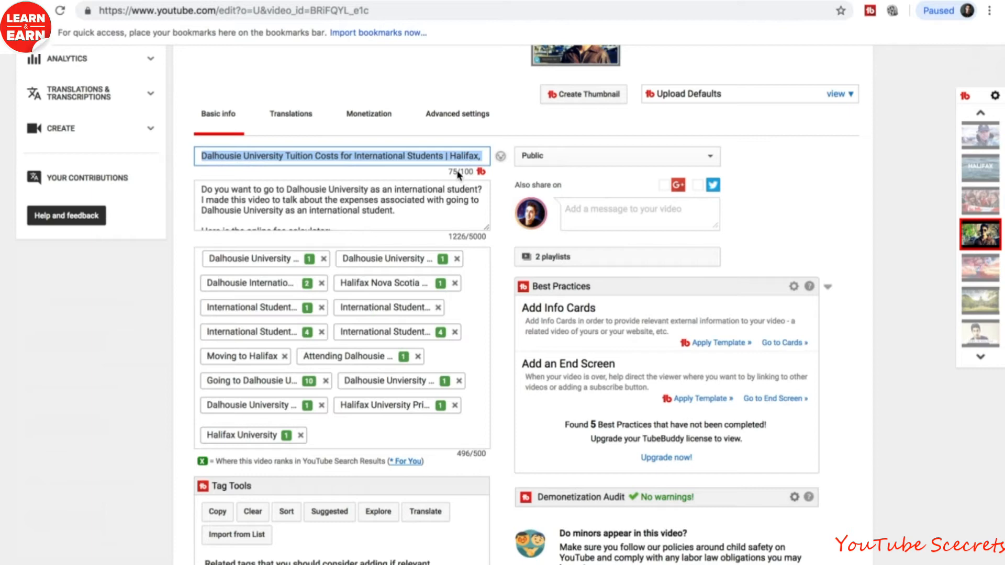
click(430, 156)
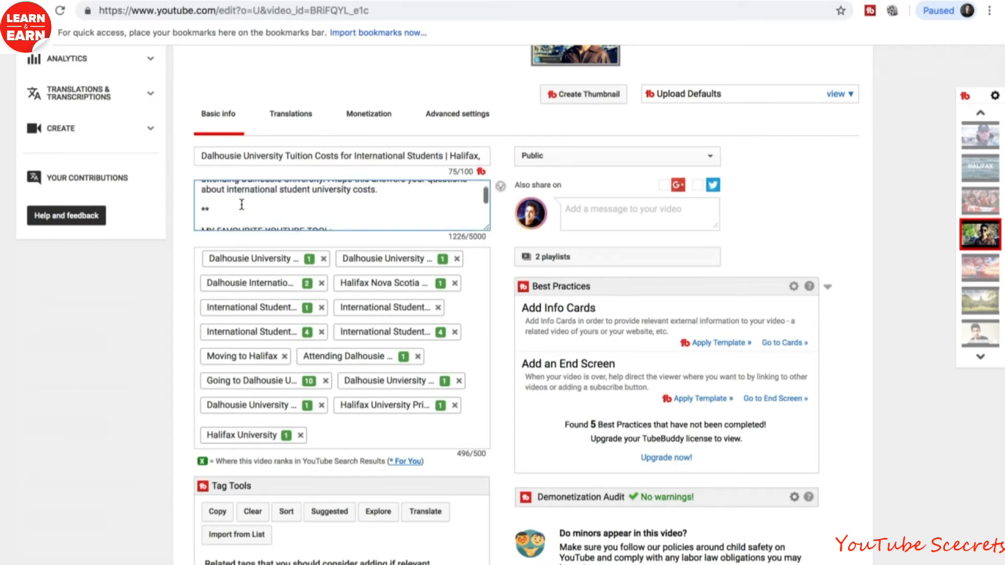
scroll(down, 3)
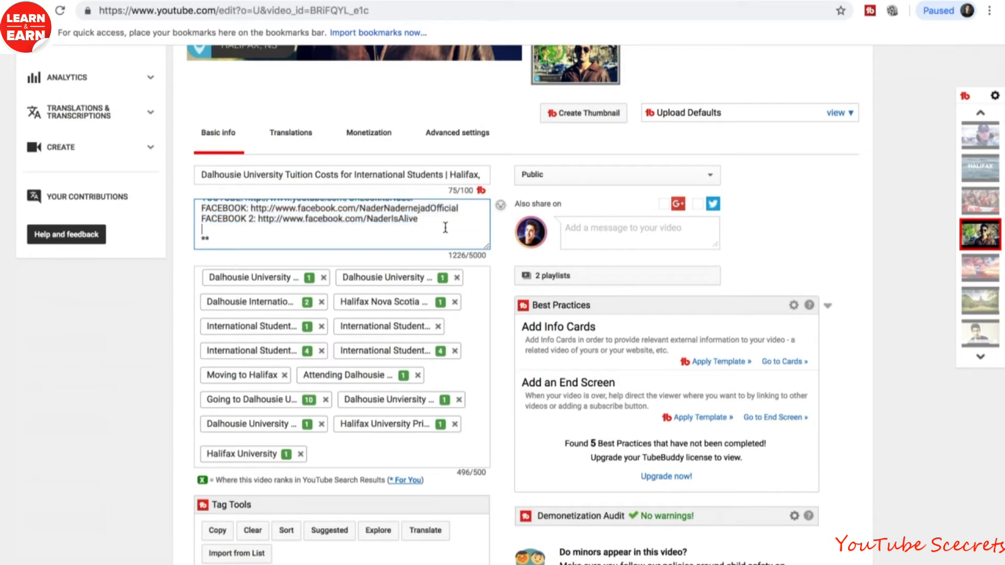
scroll(down, 3)
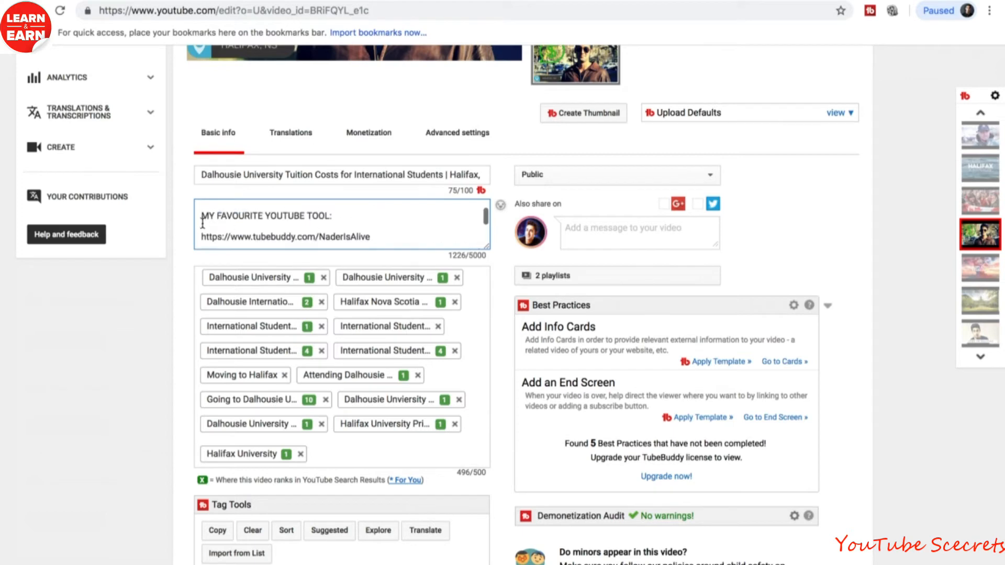
scroll(down, 3)
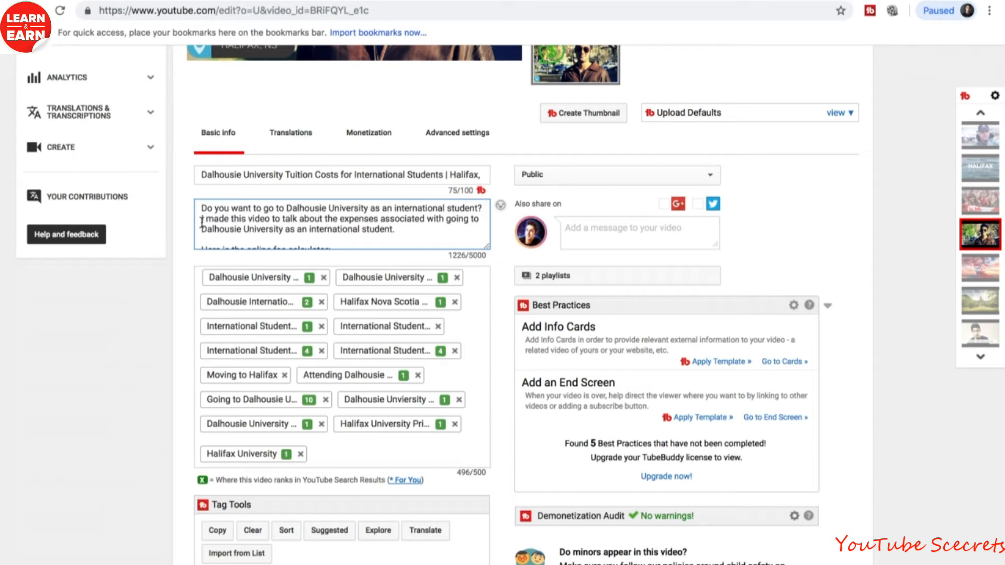
drag(202, 208, 283, 208)
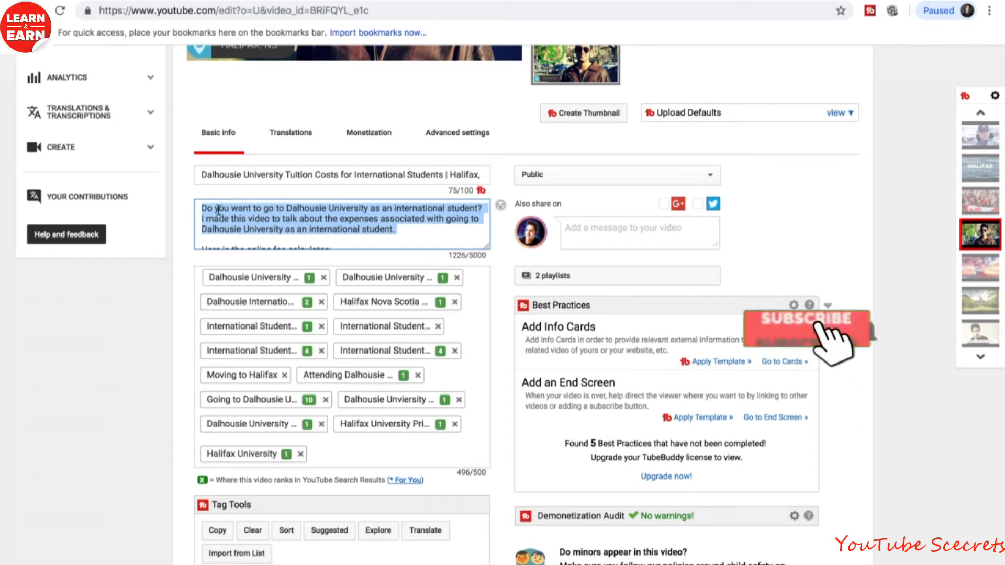
click(806, 320)
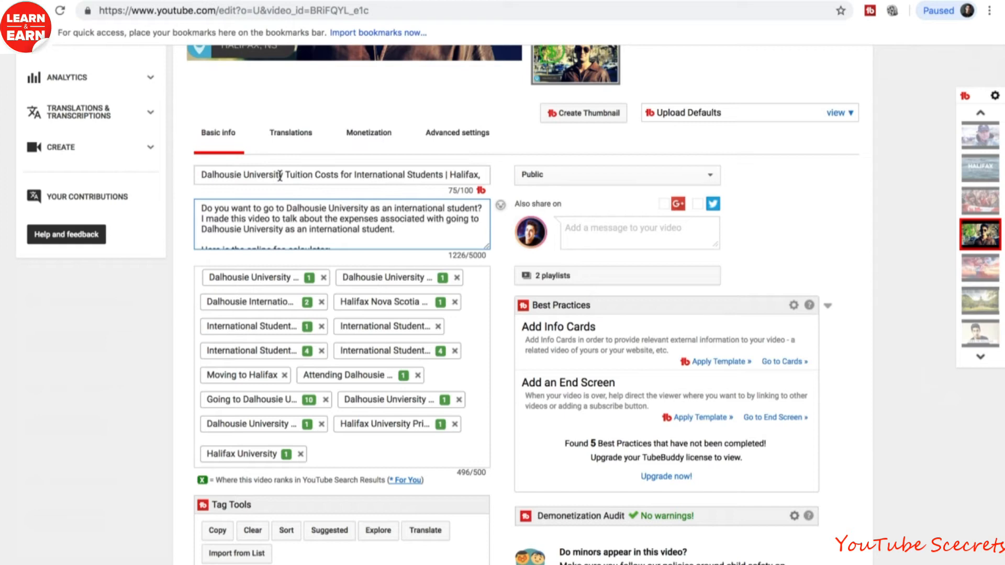
double_click(328, 207)
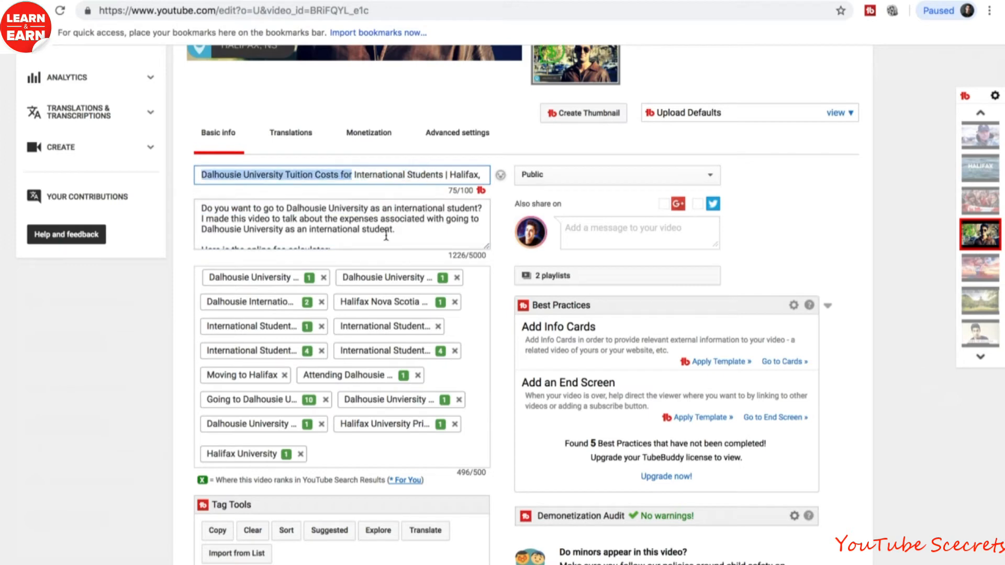
click(340, 219)
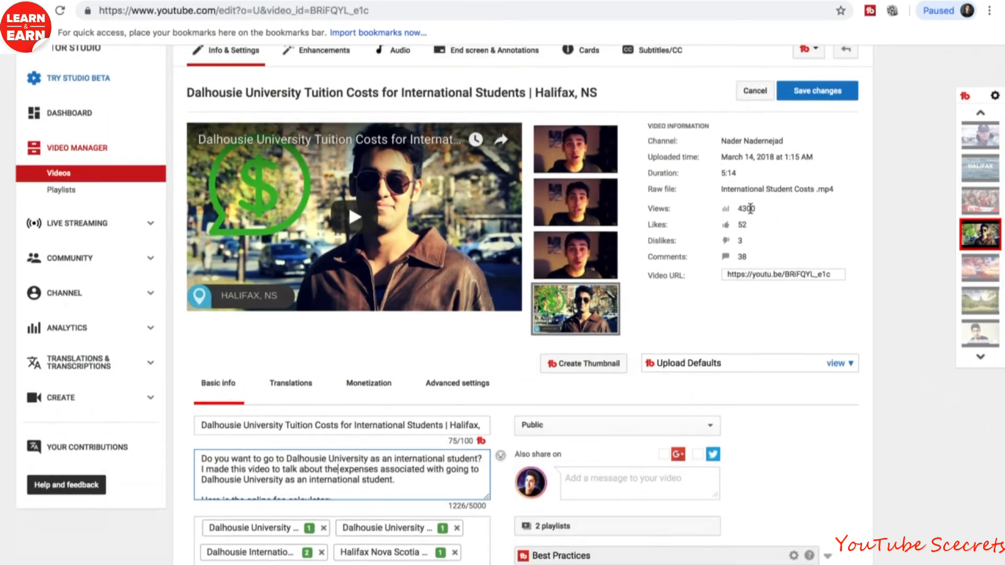
scroll(down, 3)
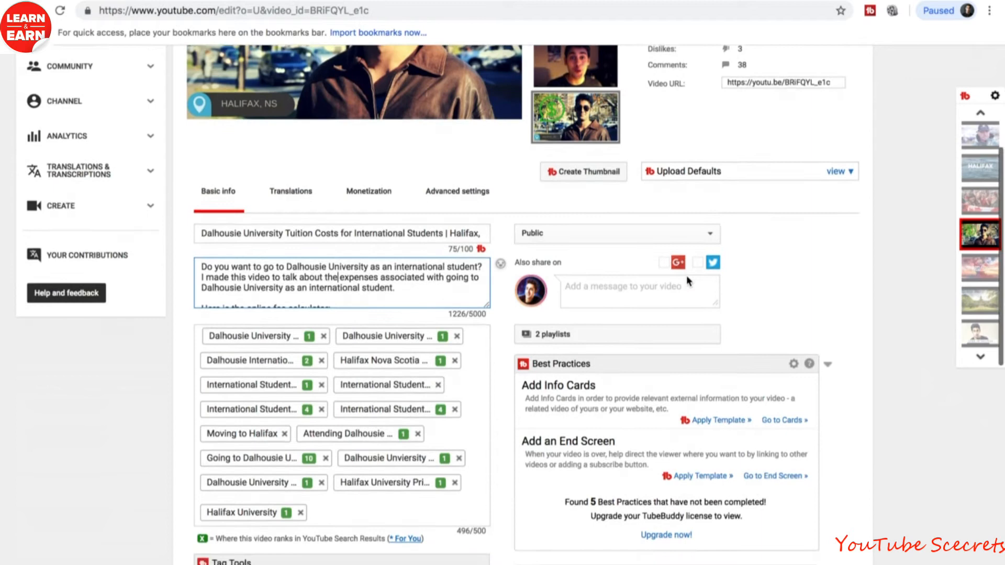
scroll(down, 3)
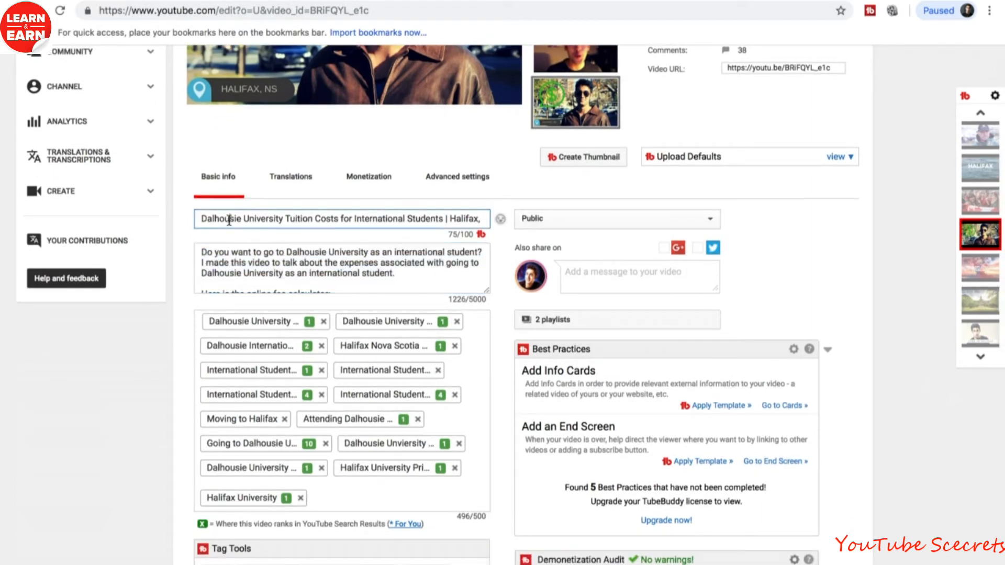
drag(240, 219, 339, 219)
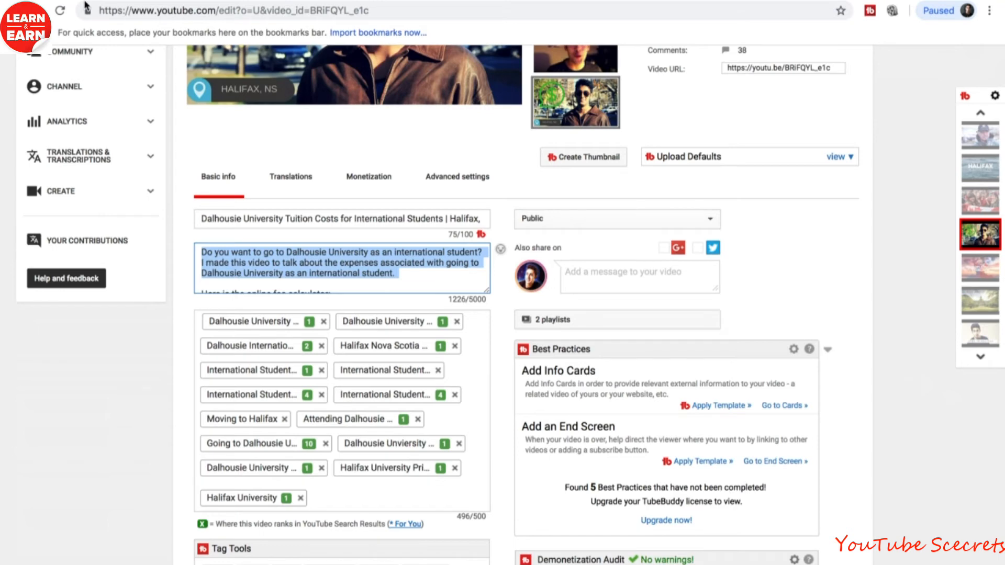
mouse_move(160, 262)
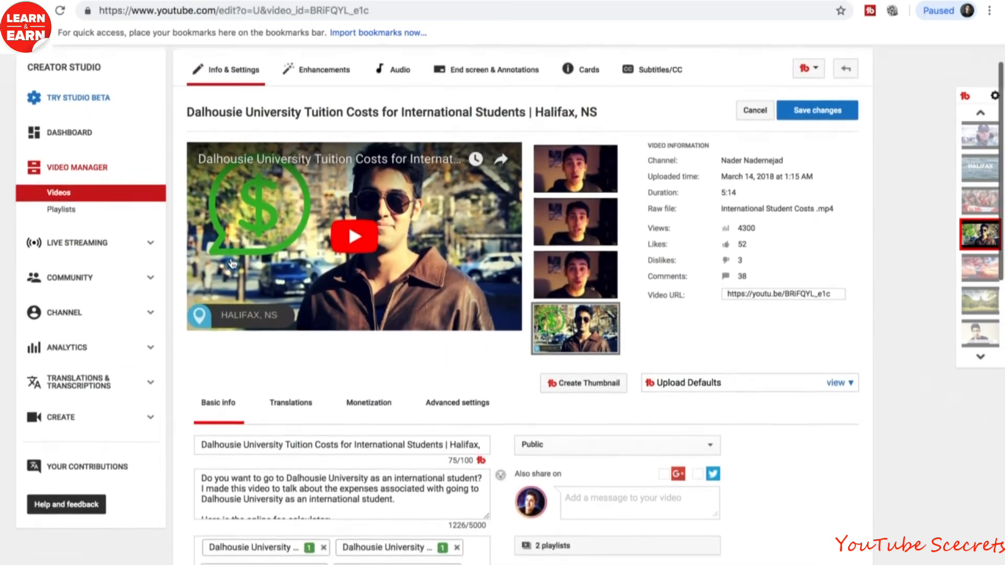
scroll(down, 3)
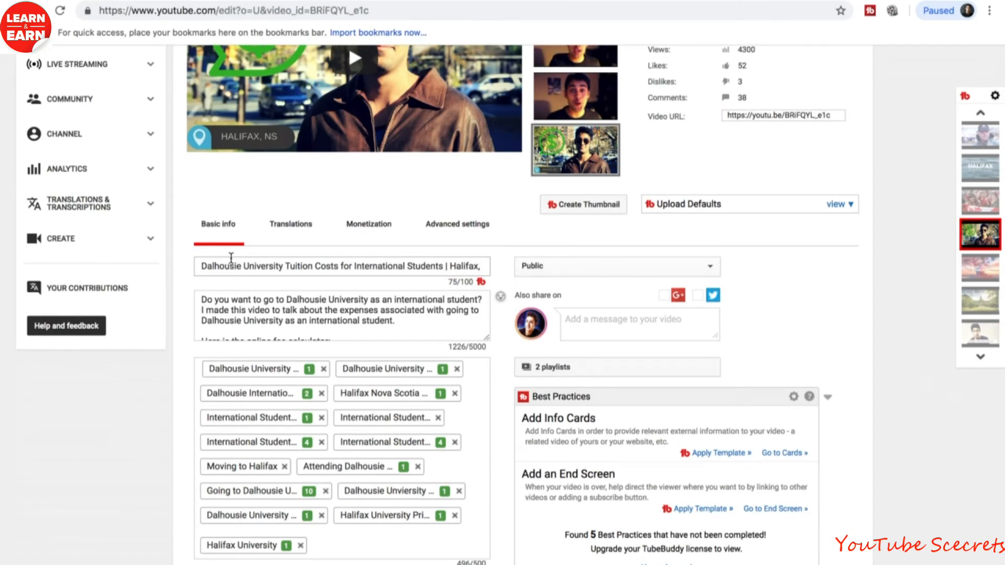
scroll(down, 3)
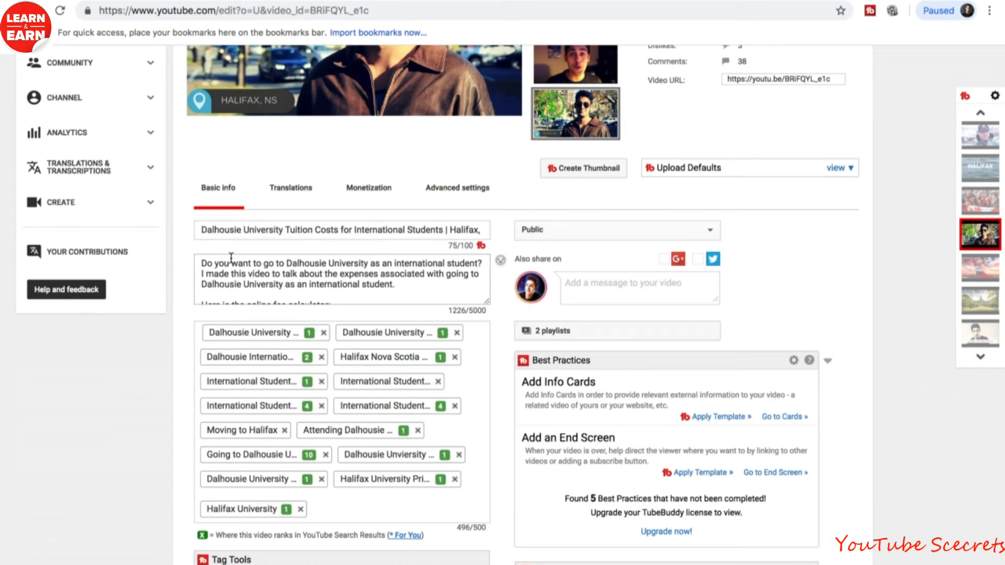
scroll(down, 3)
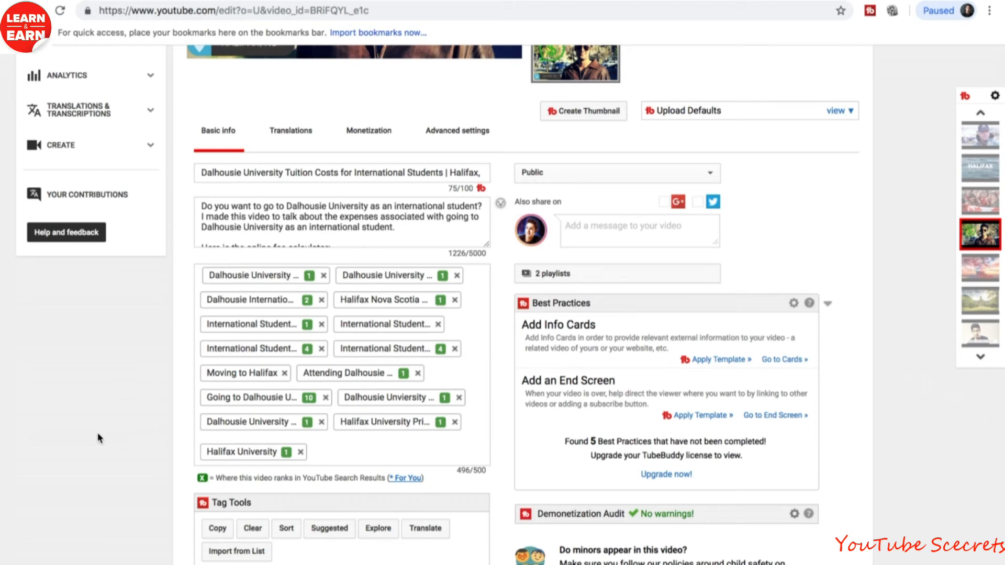
mouse_move(240, 279)
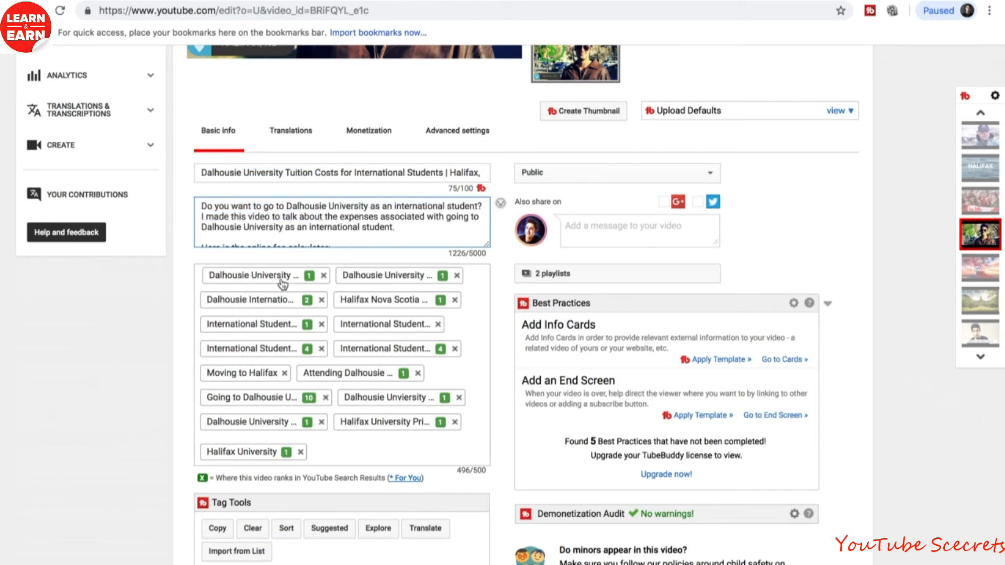
double_click(240, 172)
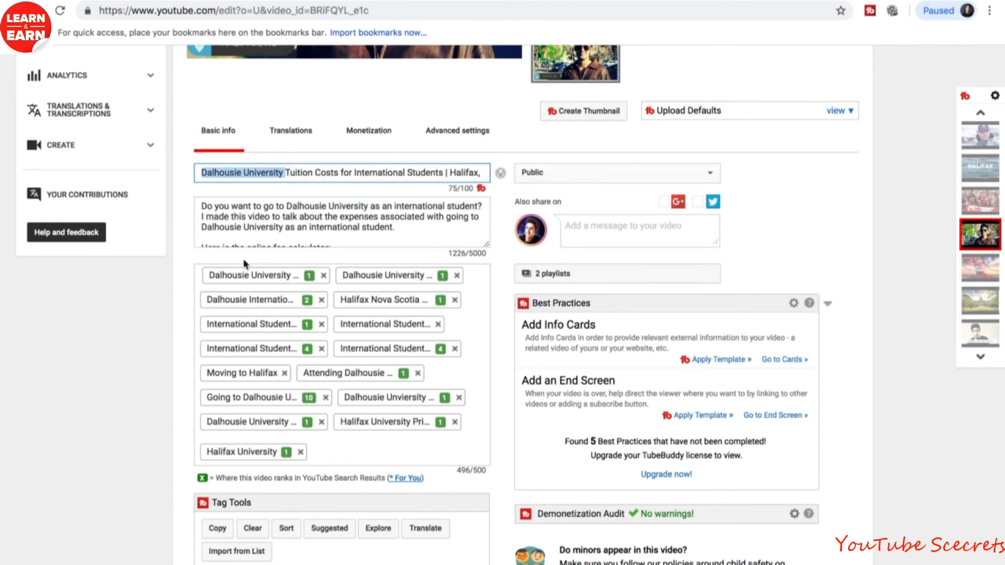
mouse_move(322, 286)
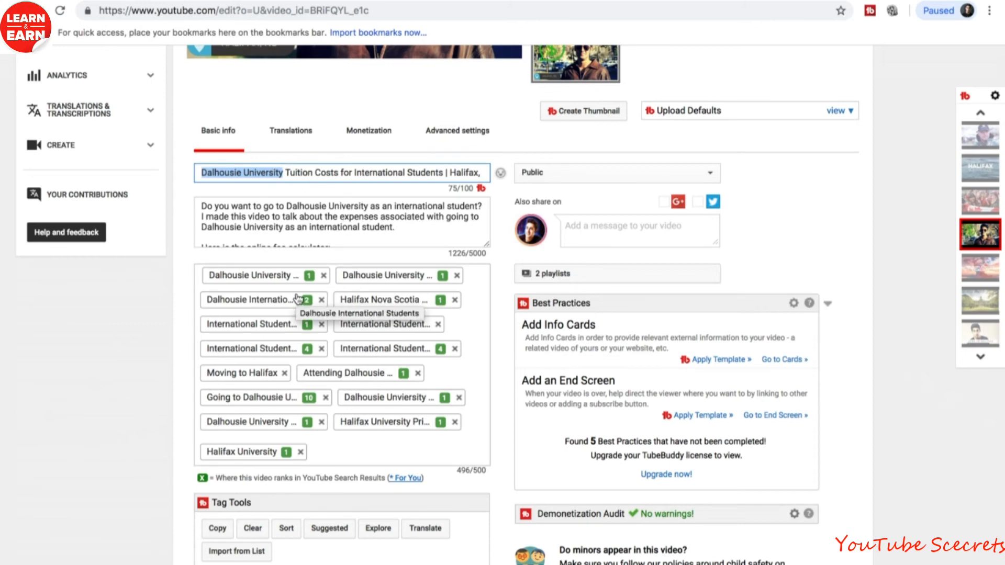
mouse_move(373, 303)
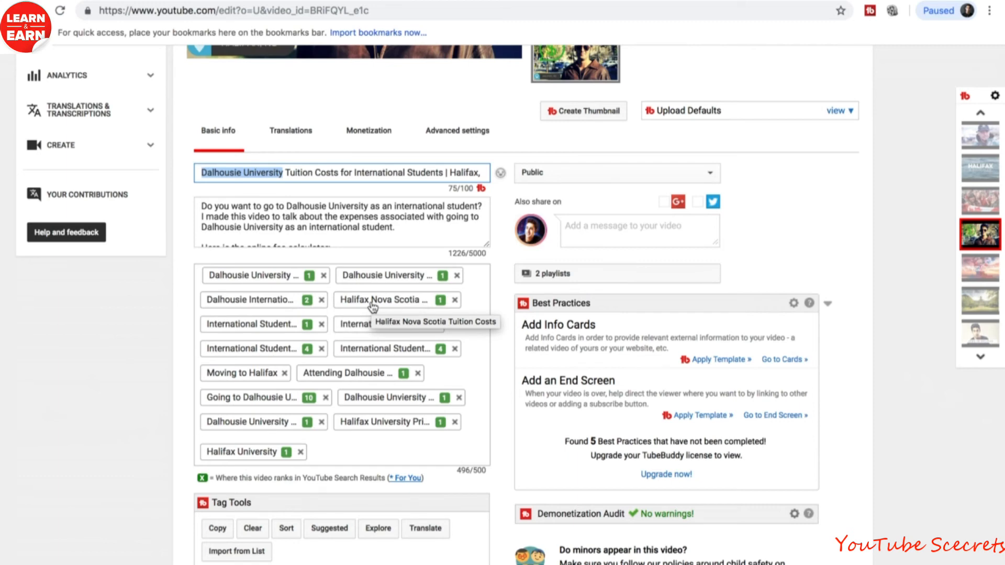
mouse_move(360, 350)
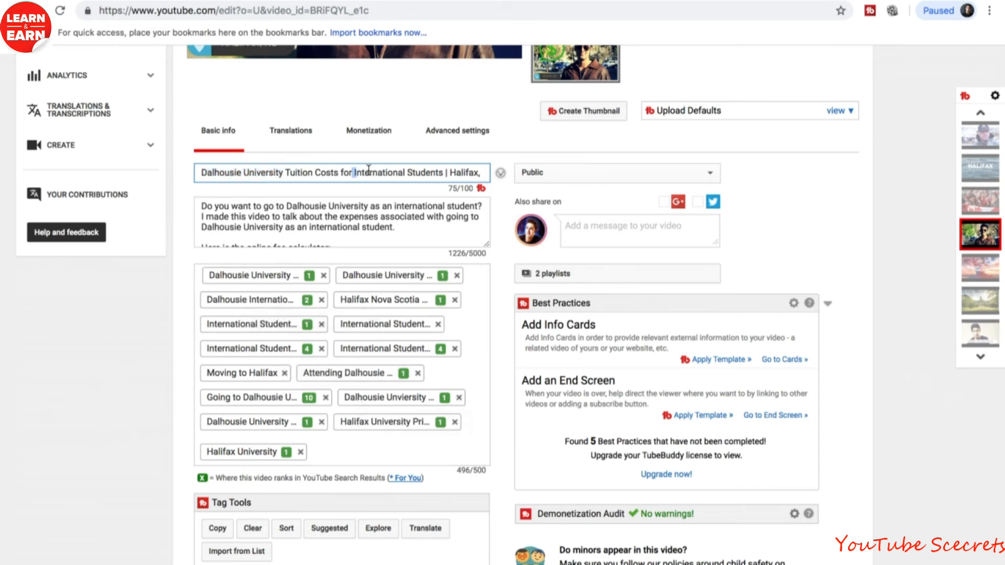
mouse_move(427, 228)
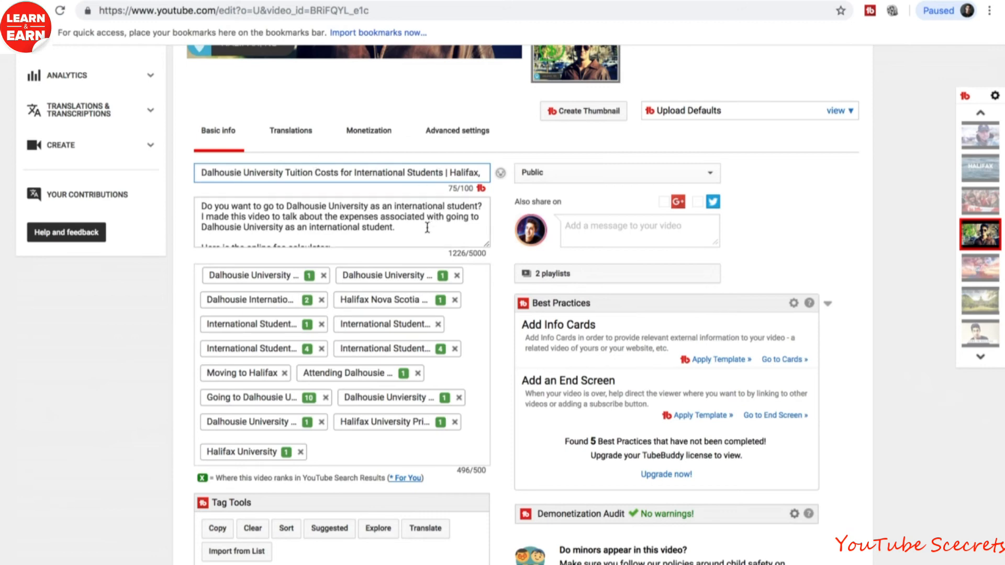
triple_click(334, 216)
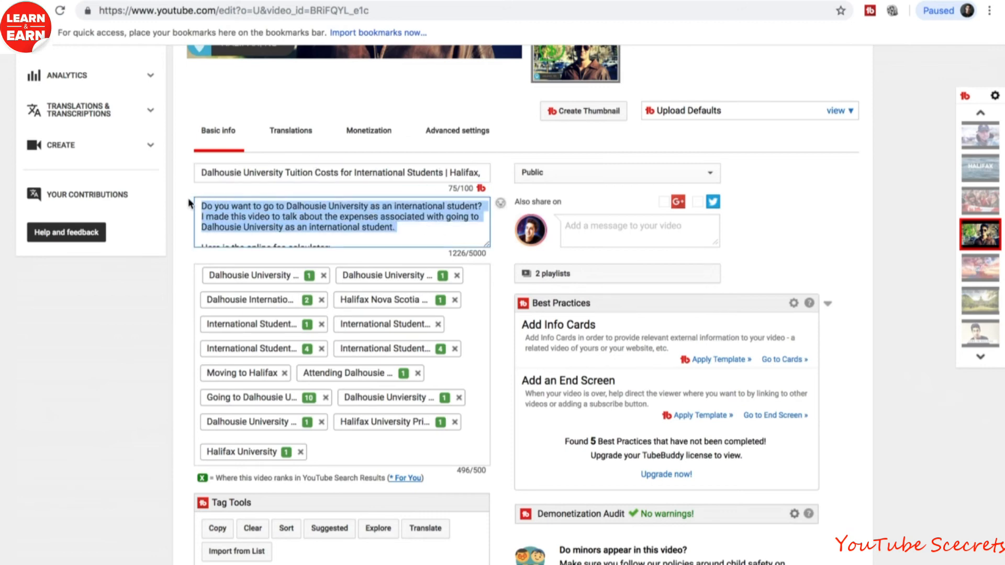
click(331, 172)
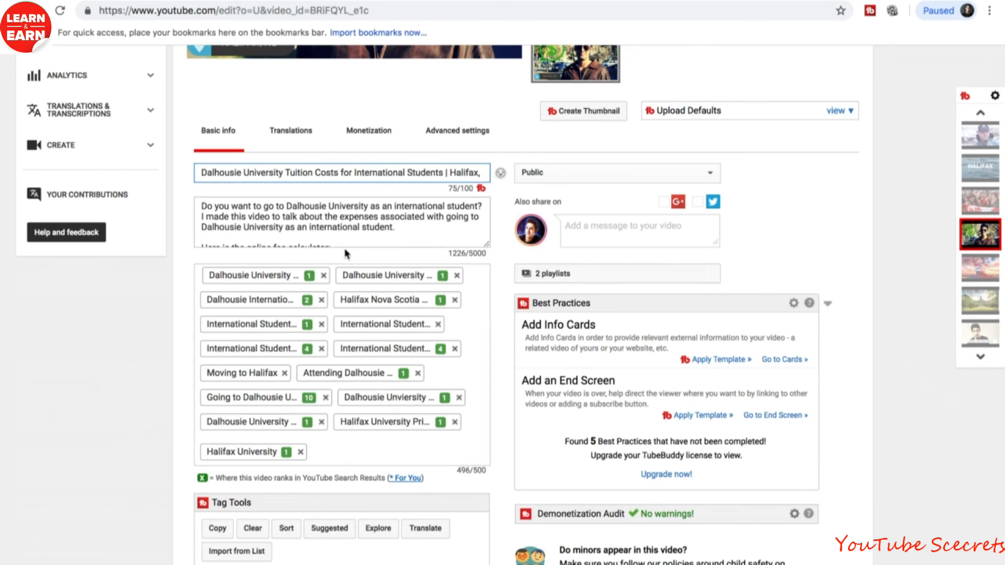
mouse_move(344, 379)
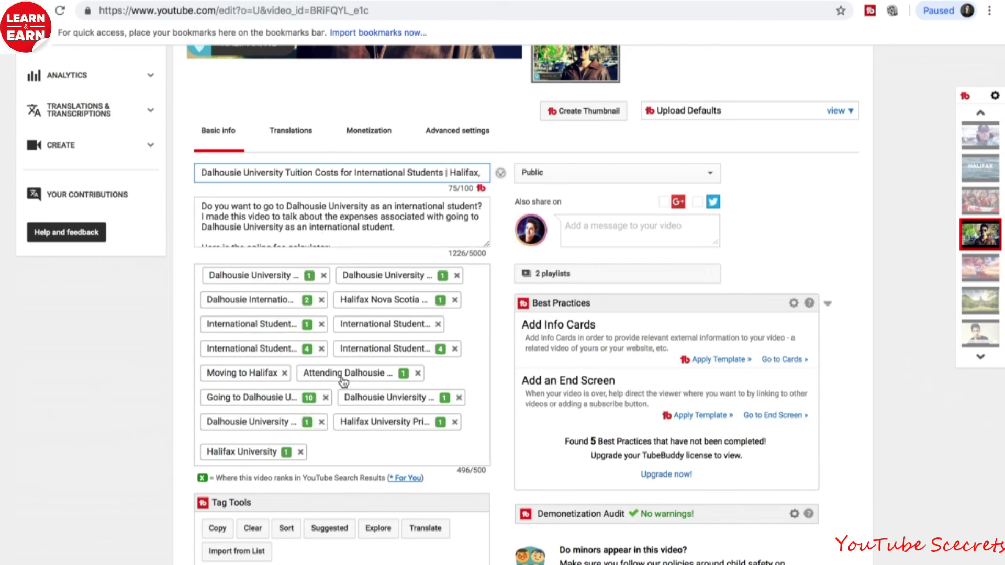
mouse_move(342, 379)
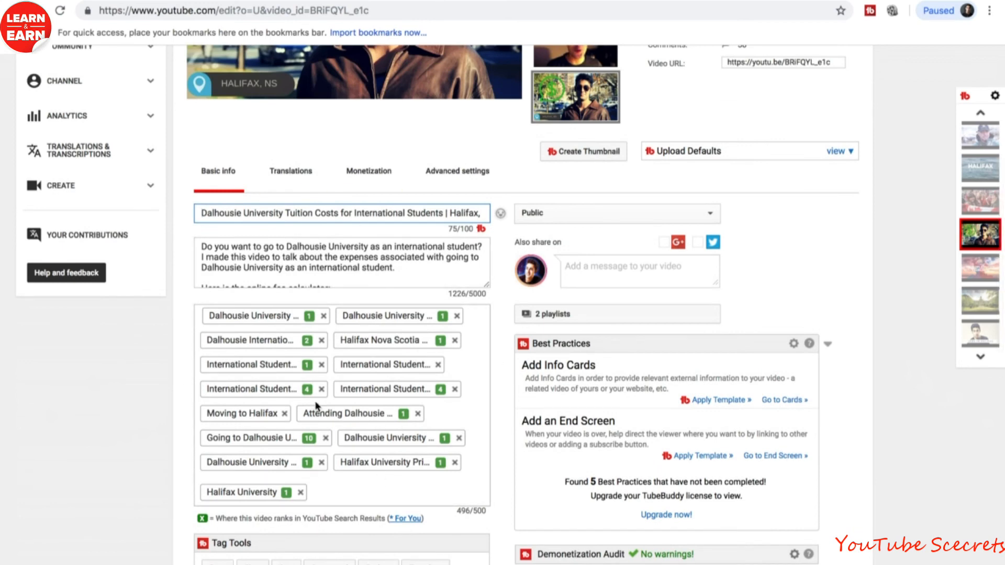
scroll(down, 3)
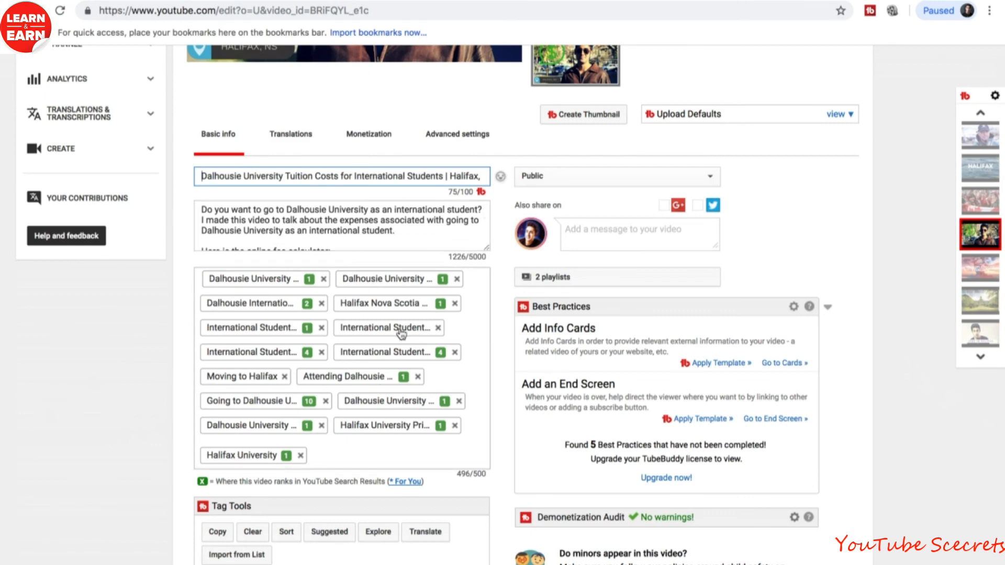
mouse_move(402, 401)
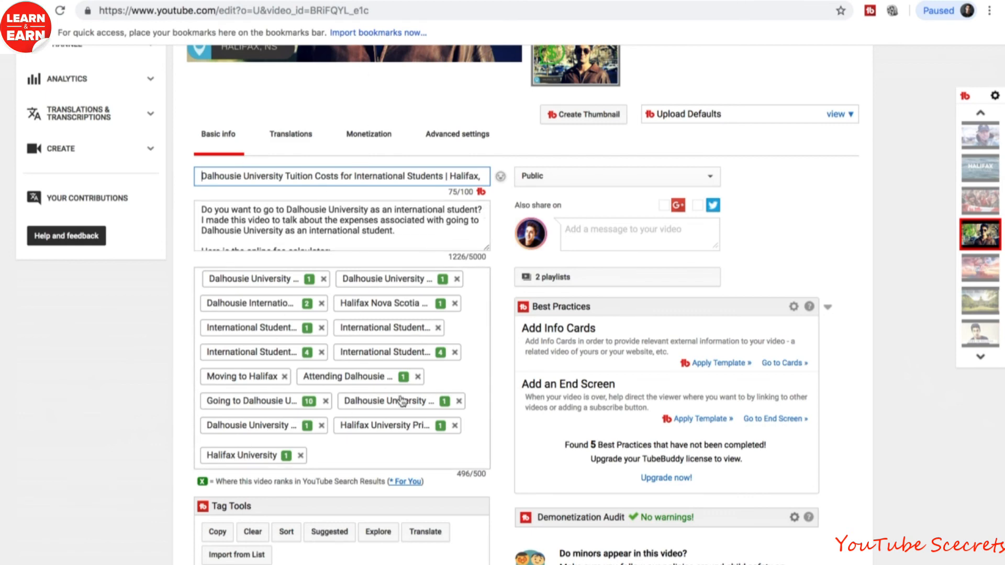
mouse_move(401, 401)
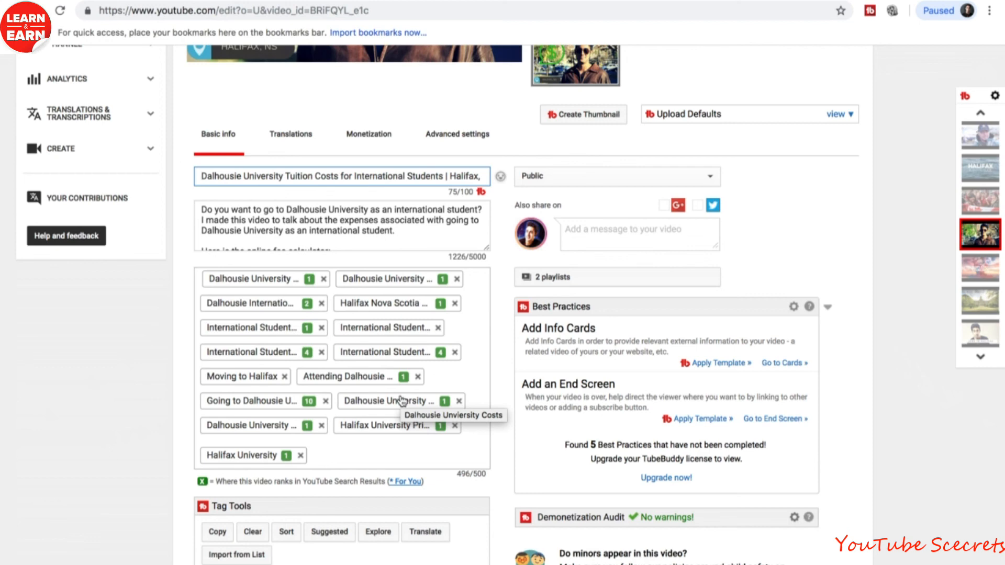